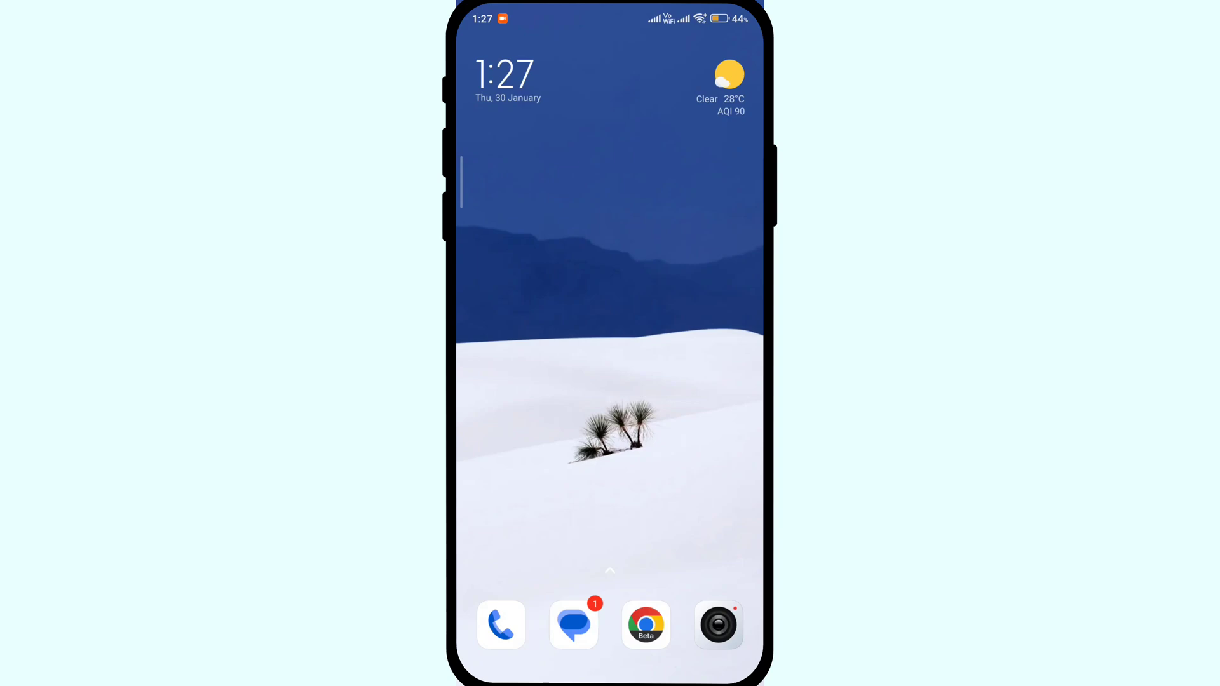
Scroll the app drawer to reach the Google Play Store icon
scroll(up, 3)
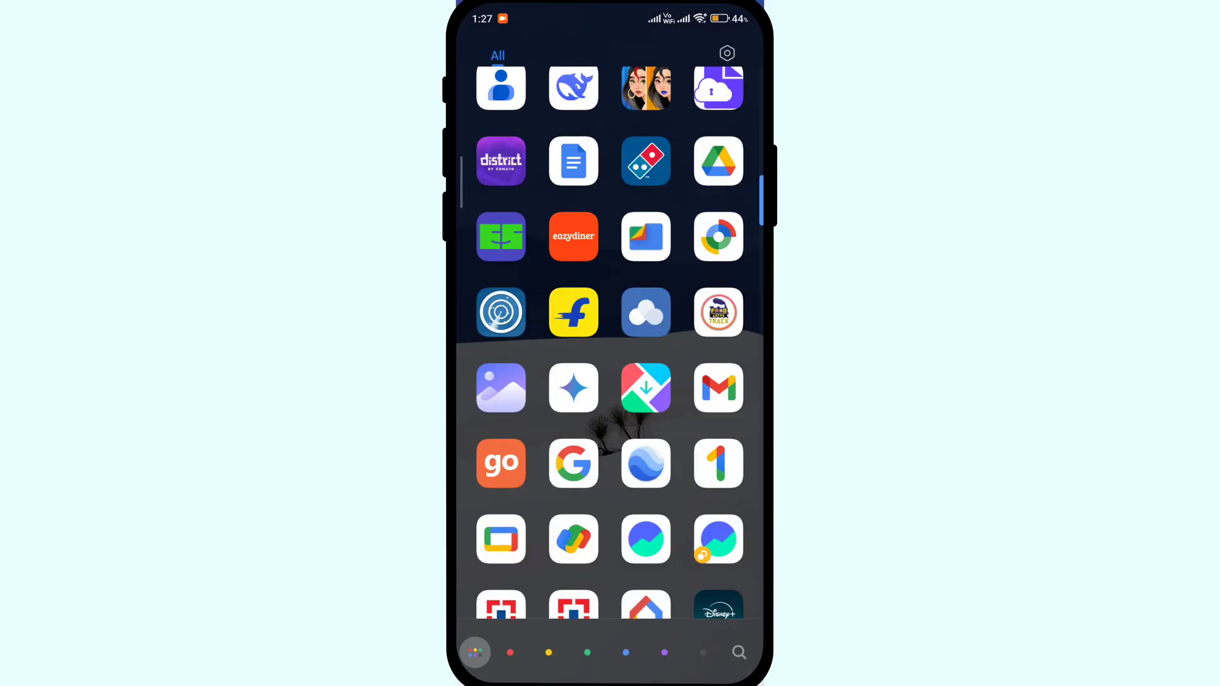
scroll(down, 3)
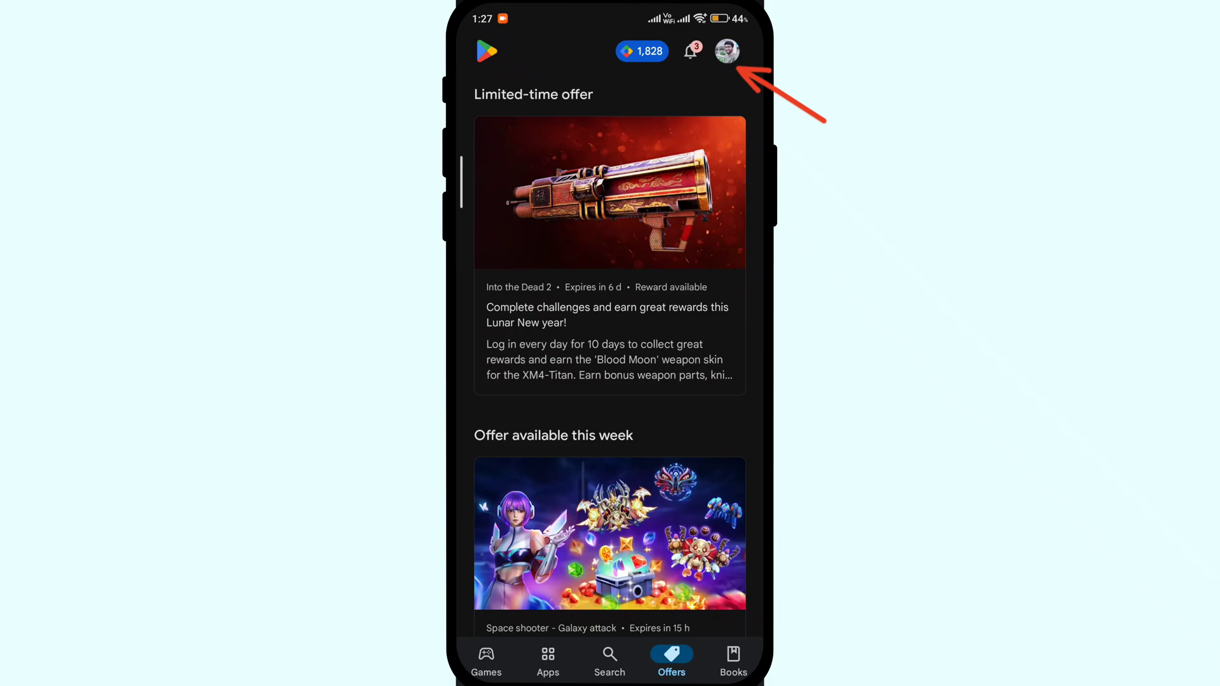
Switch off 'Scan apps with Play Protect' from the account menu's Play Protect settings
click(726, 51)
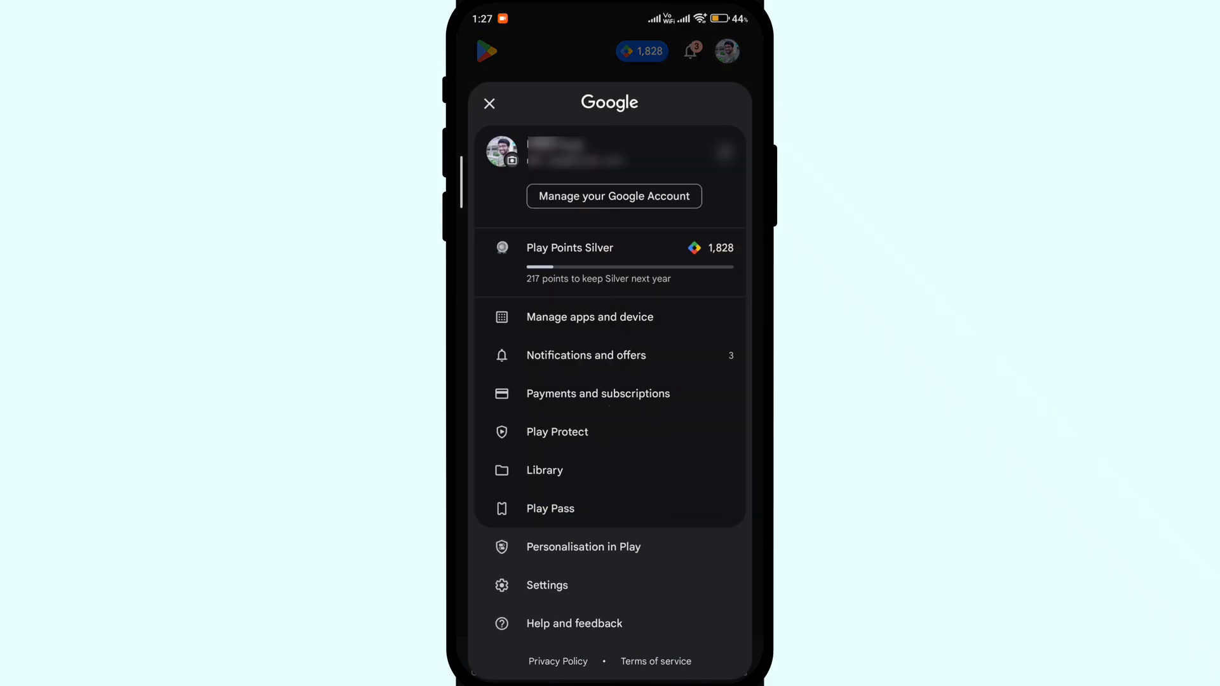
click(557, 432)
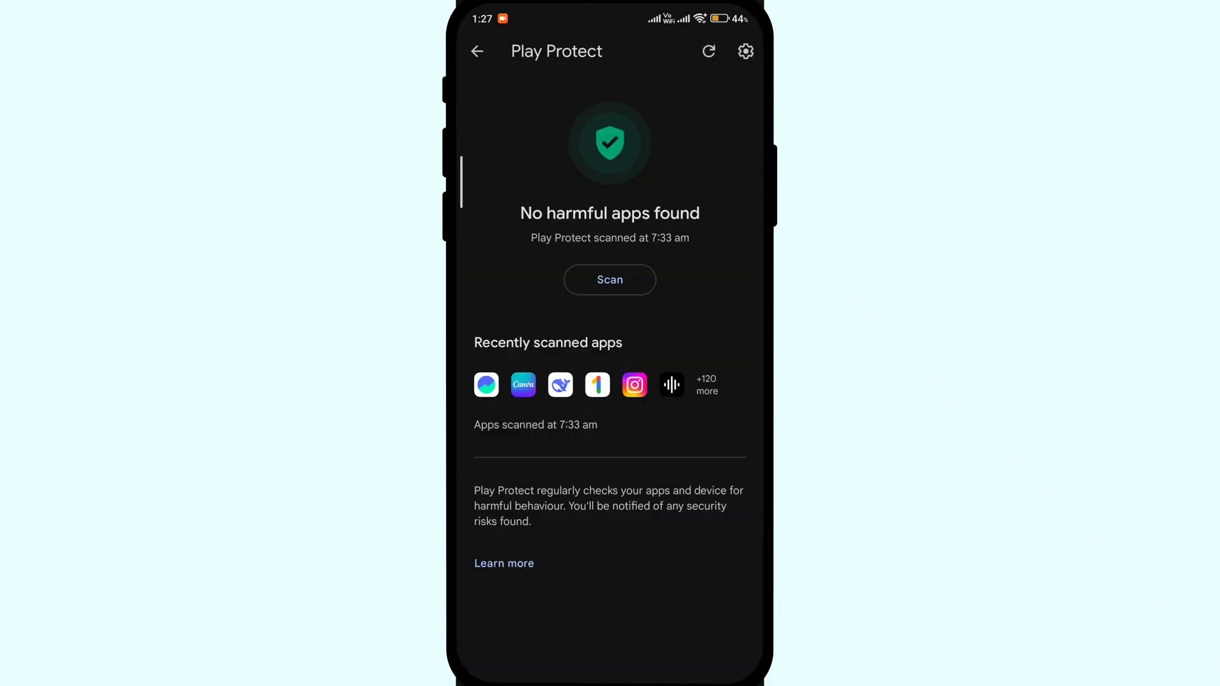
click(745, 51)
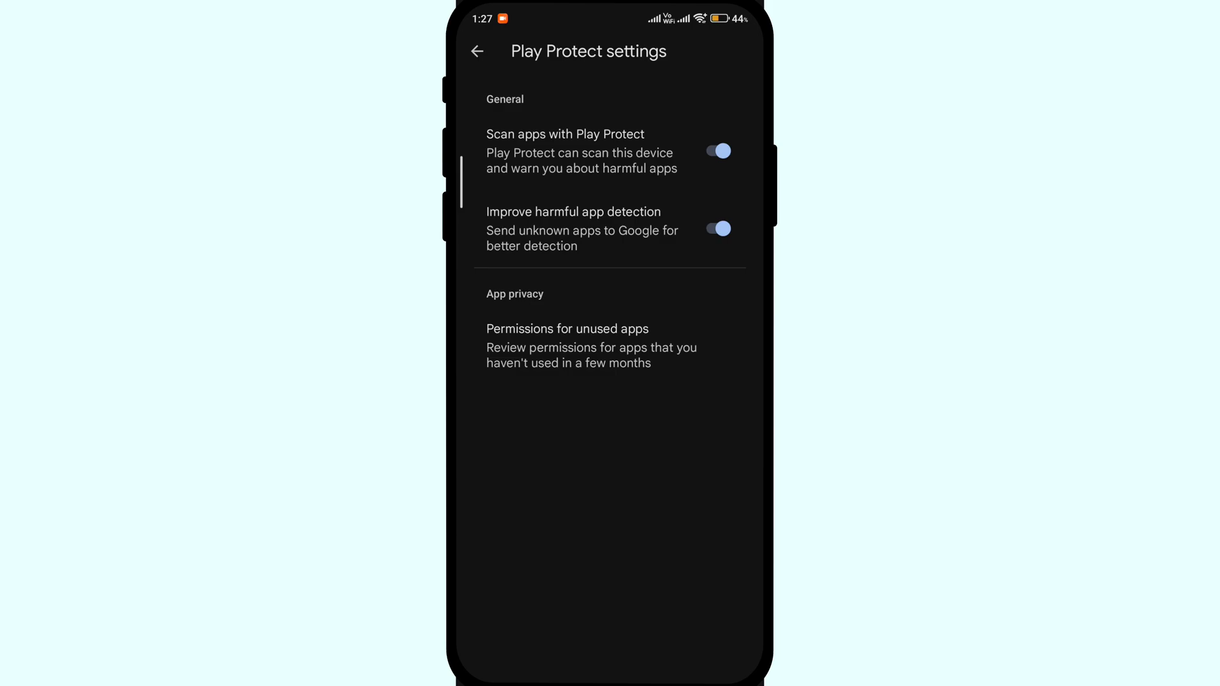
click(714, 152)
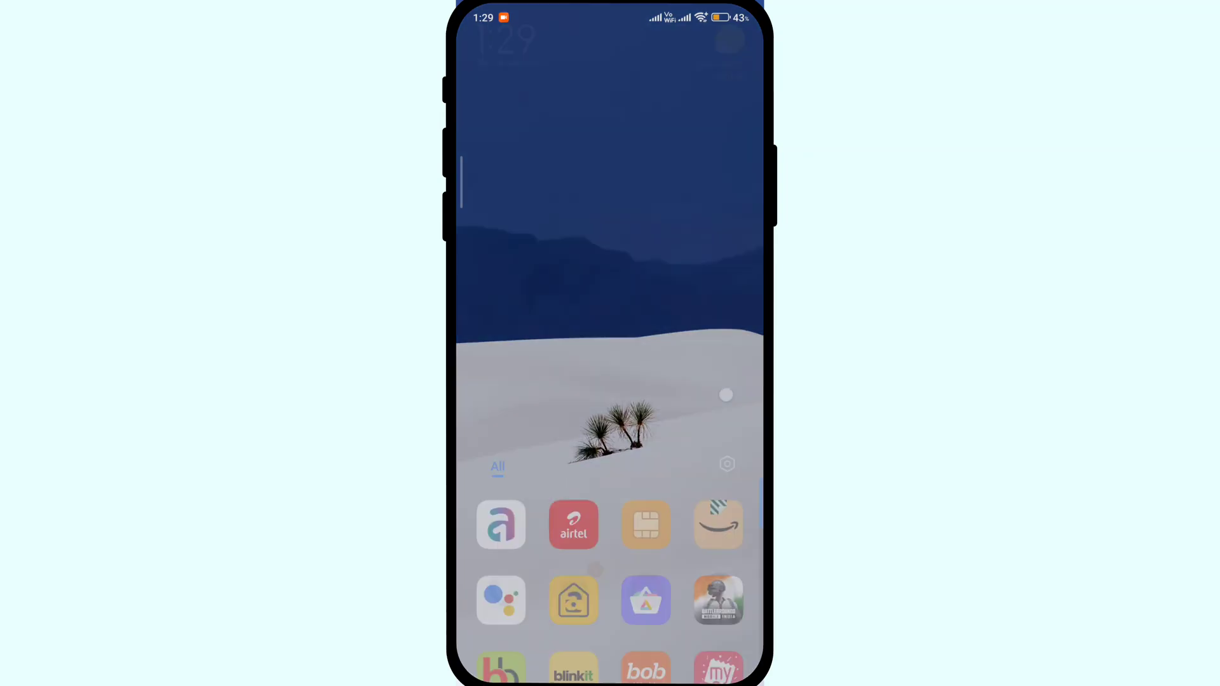
Launch Files by Google and search stored files for 'apks'
scroll(up, 3)
text(Fi)
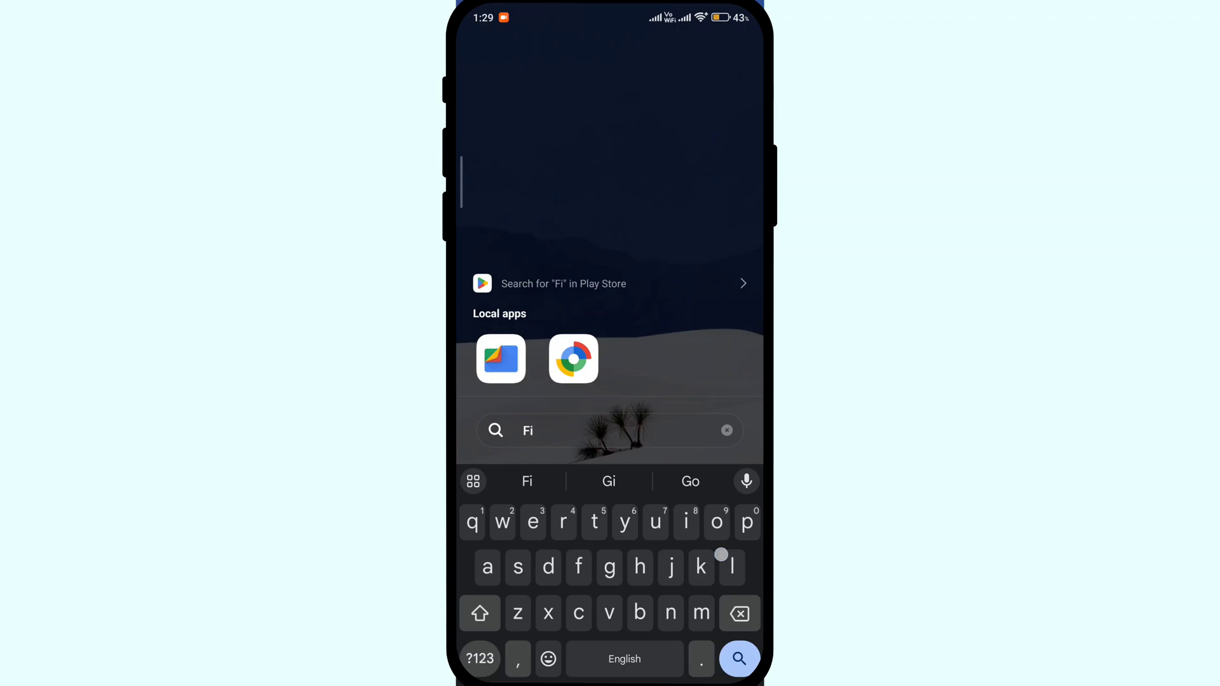
click(501, 359)
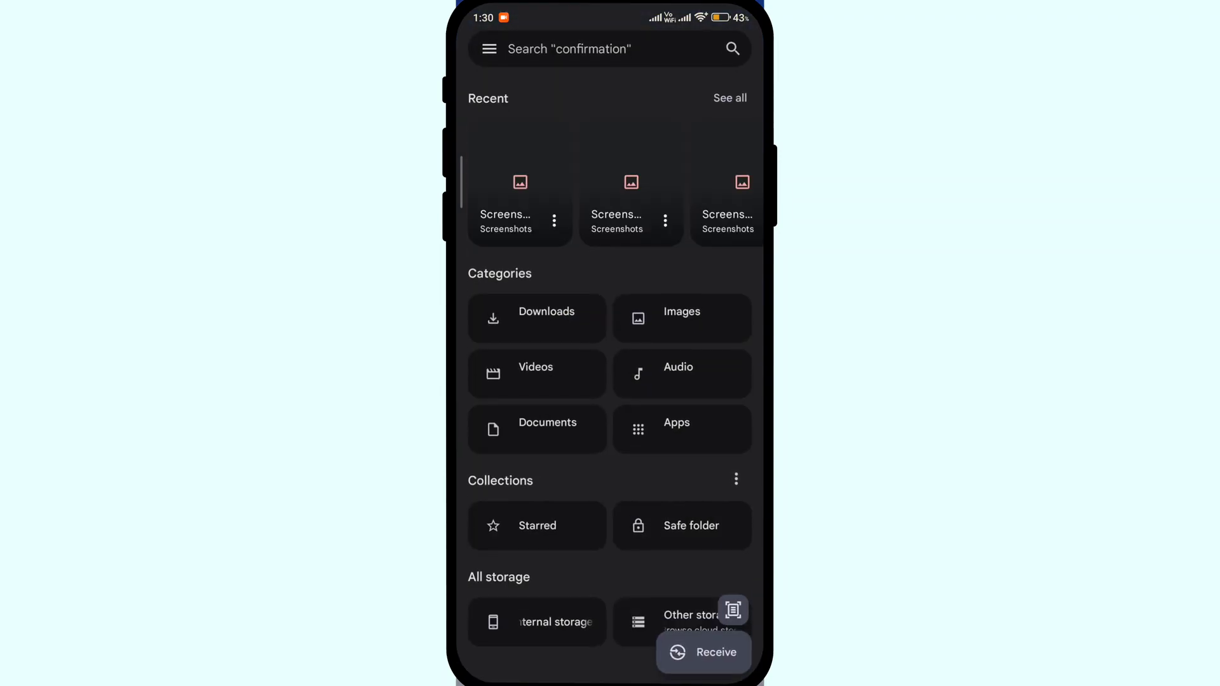
click(608, 50)
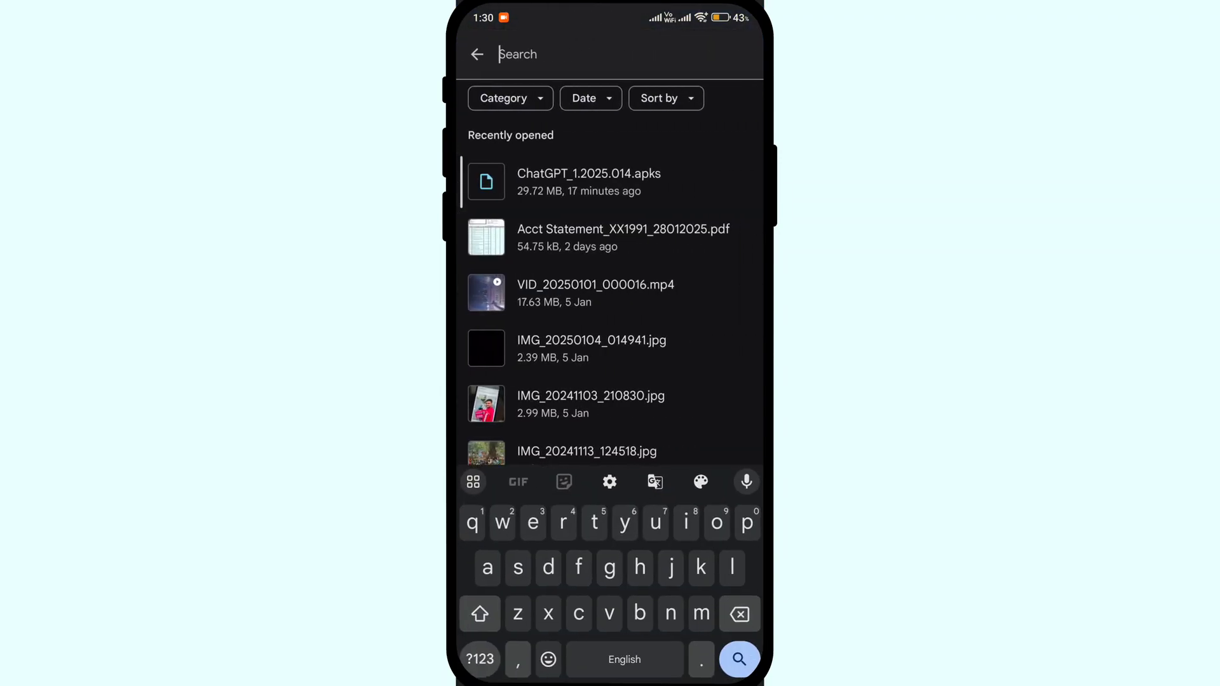
text(apks)
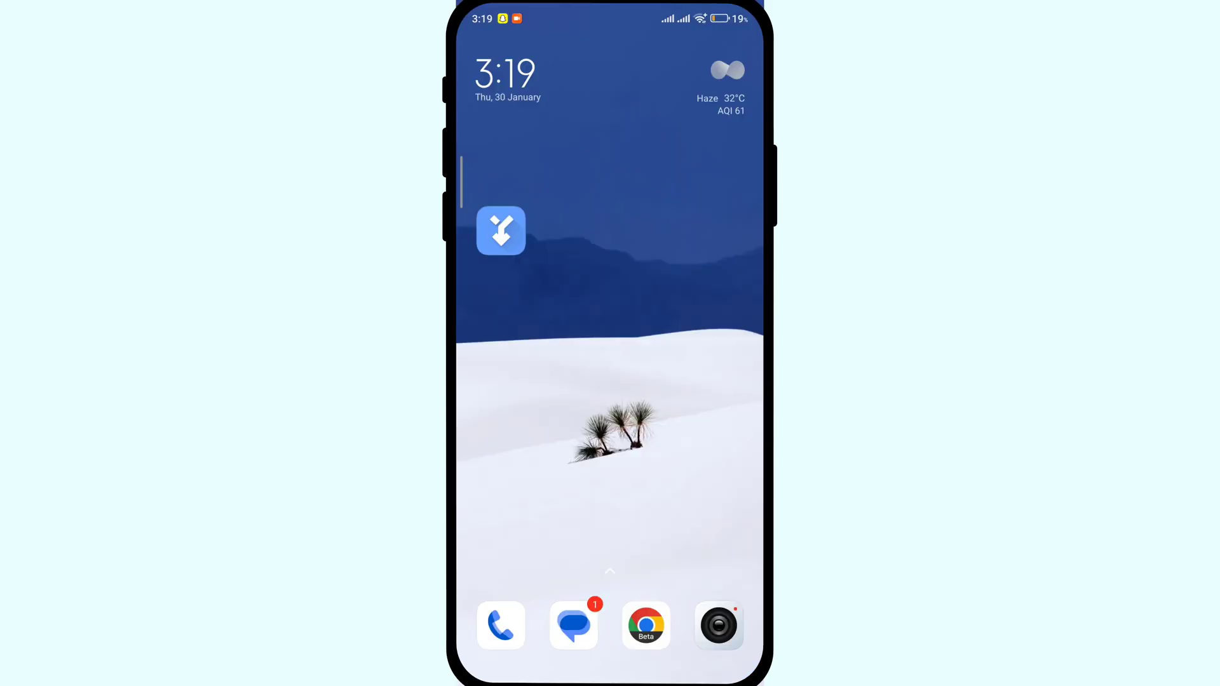
Pick the com.openai.chatgpt .apks from Downloads via the system picker and install it
click(501, 231)
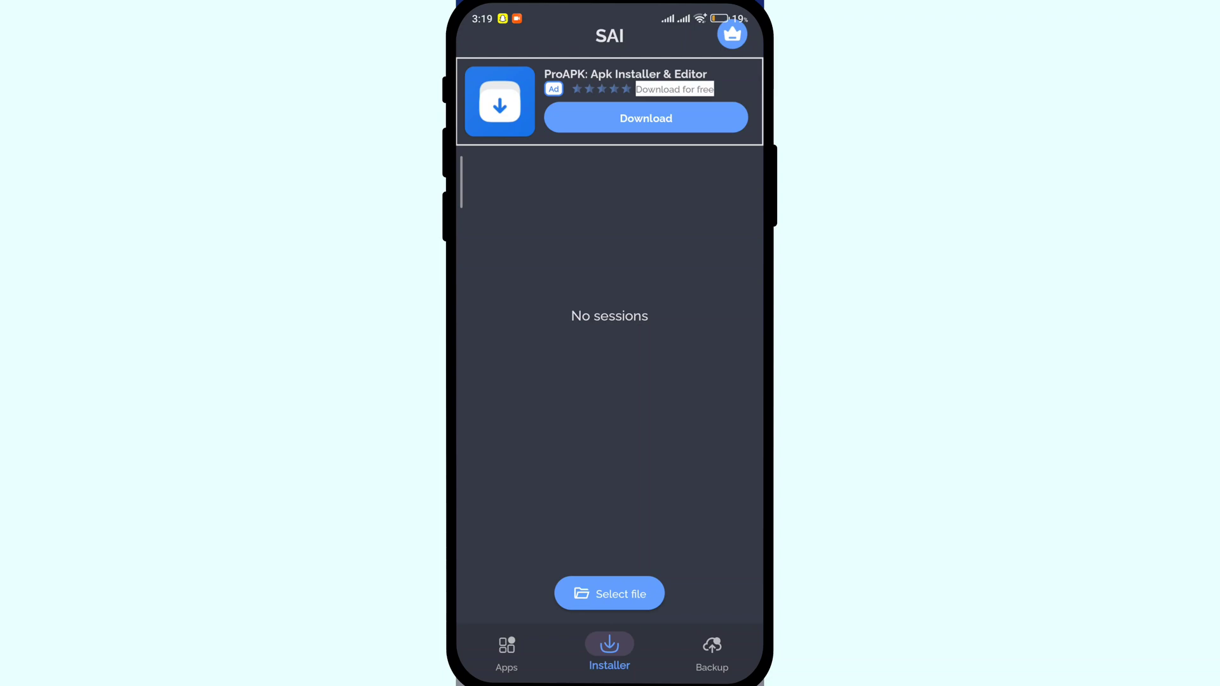
click(609, 593)
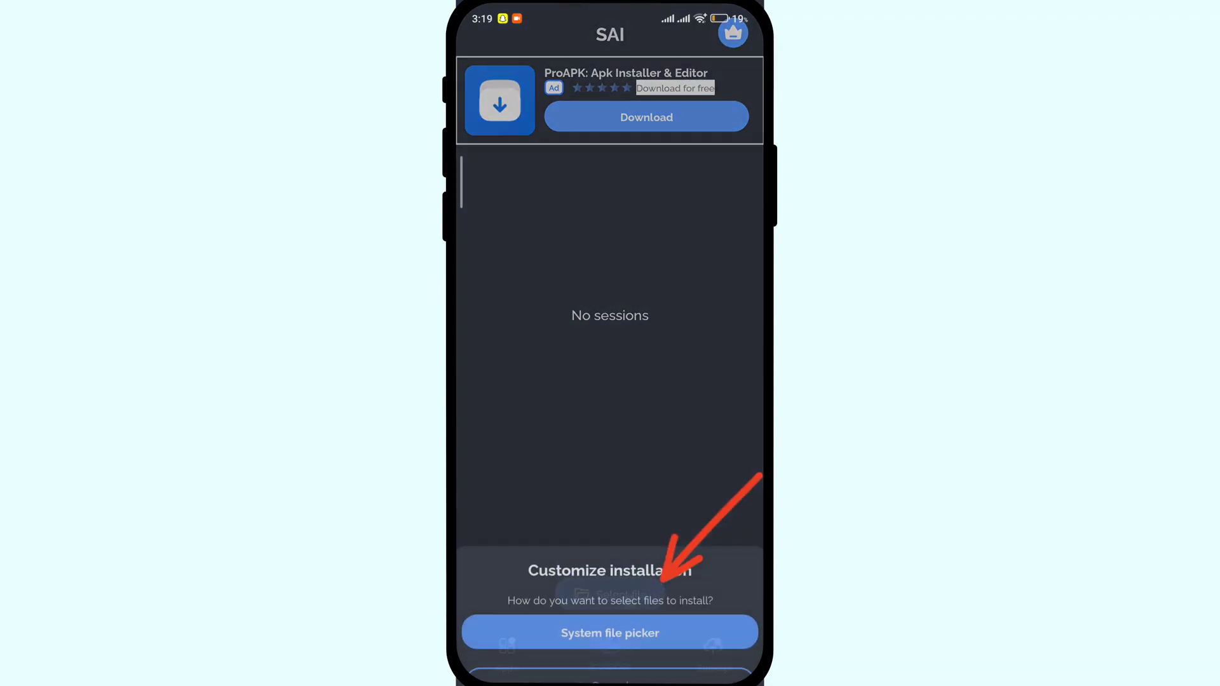
click(609, 633)
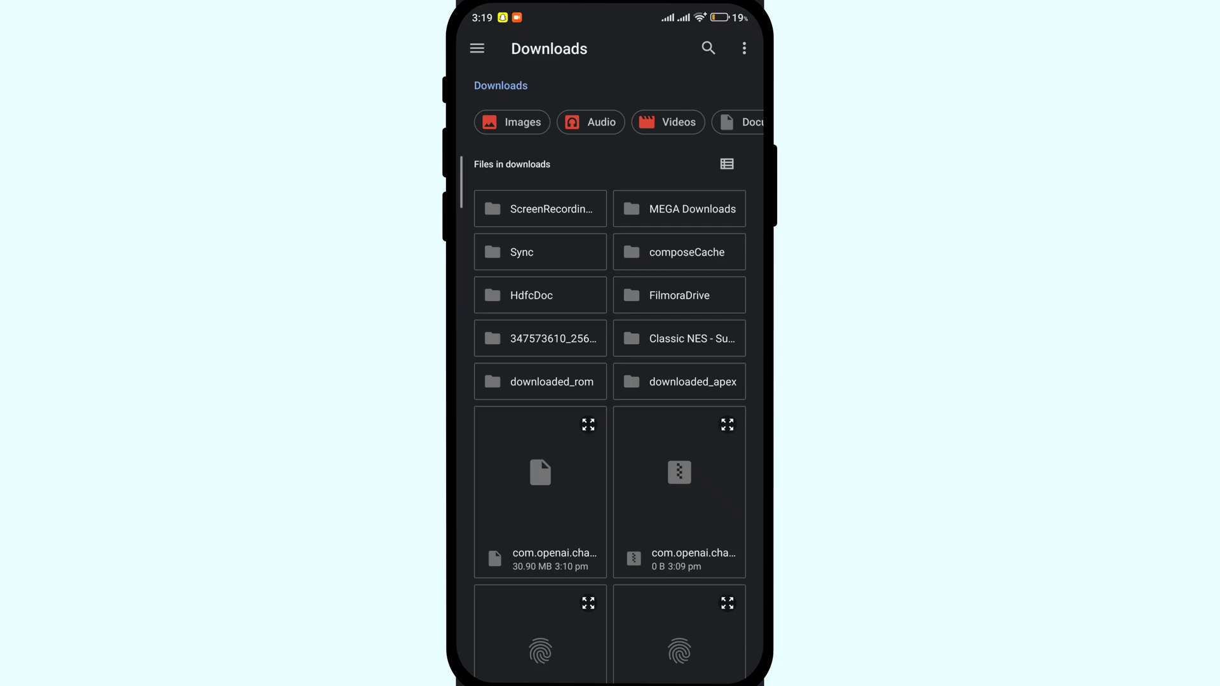
scroll(up, 3)
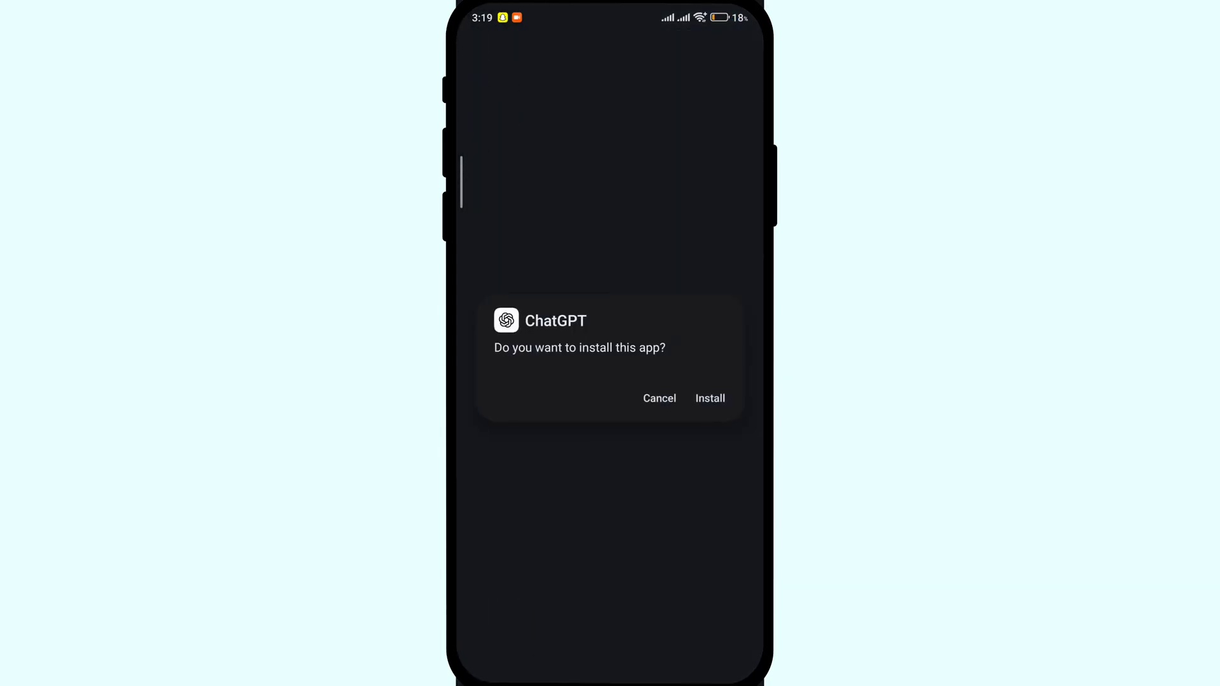
click(709, 397)
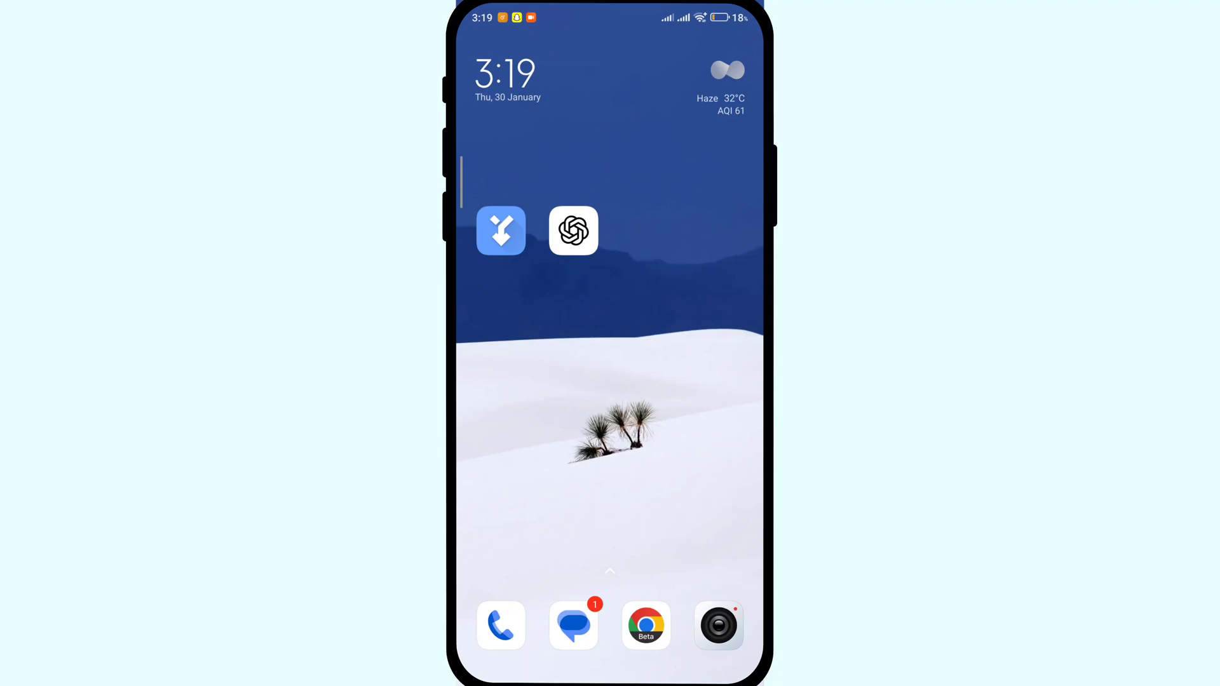
click(500, 230)
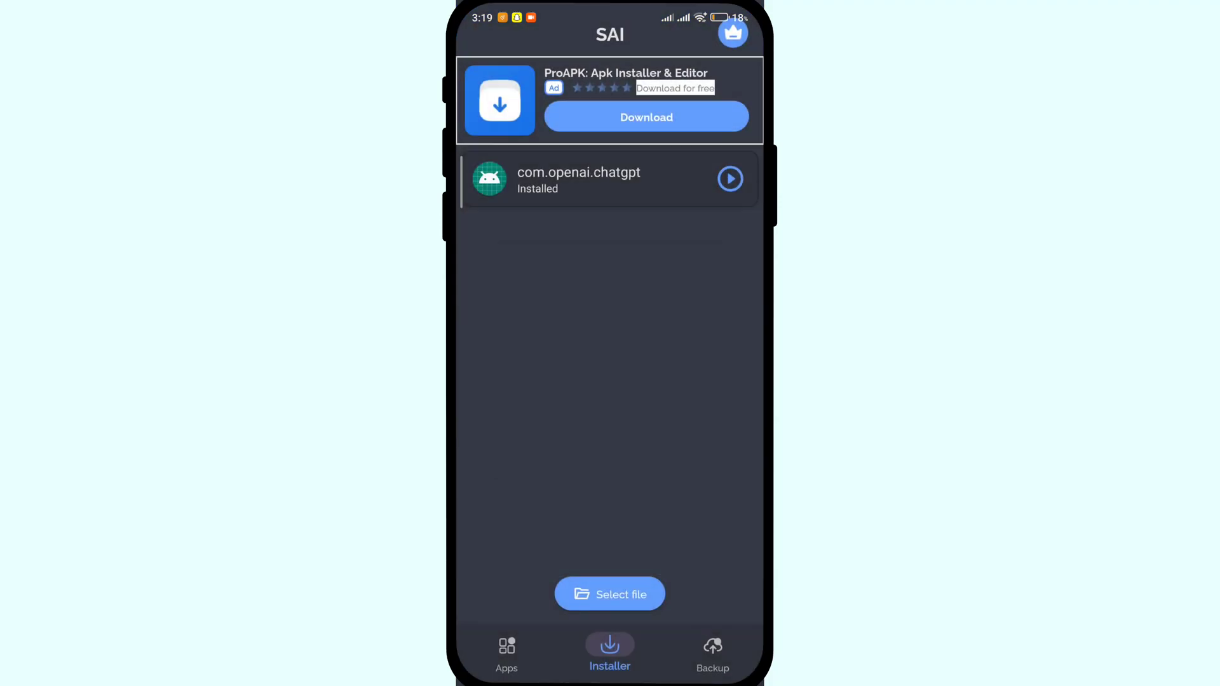
click(608, 593)
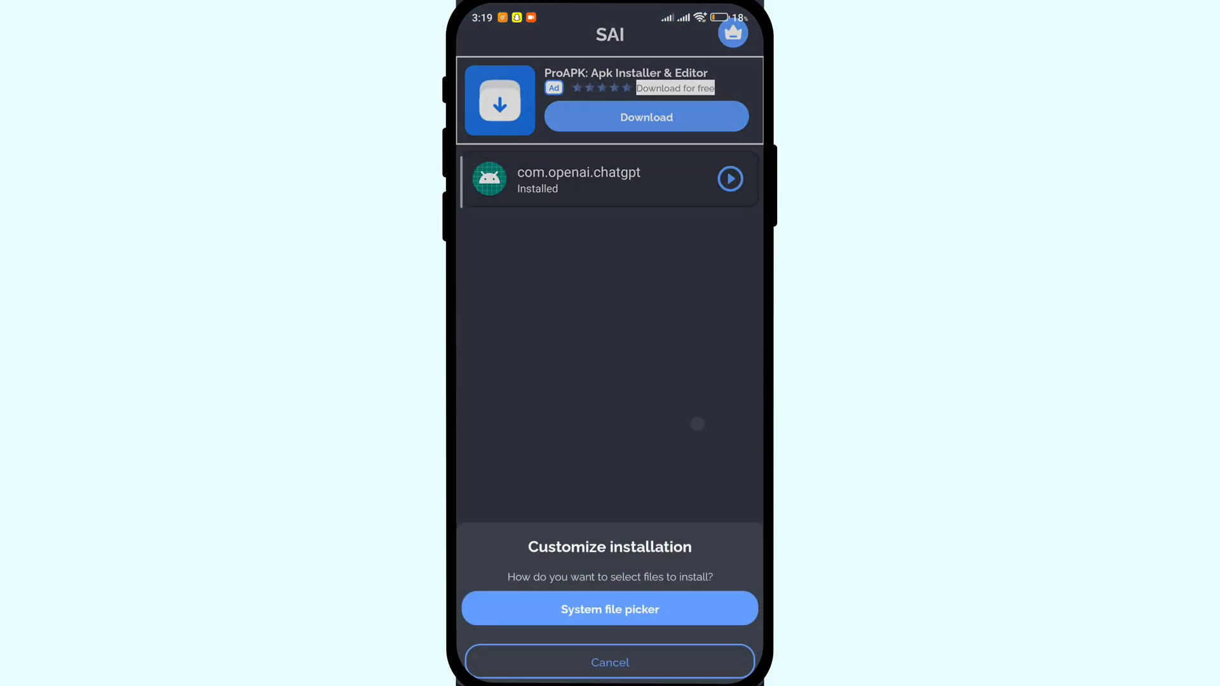
click(610, 608)
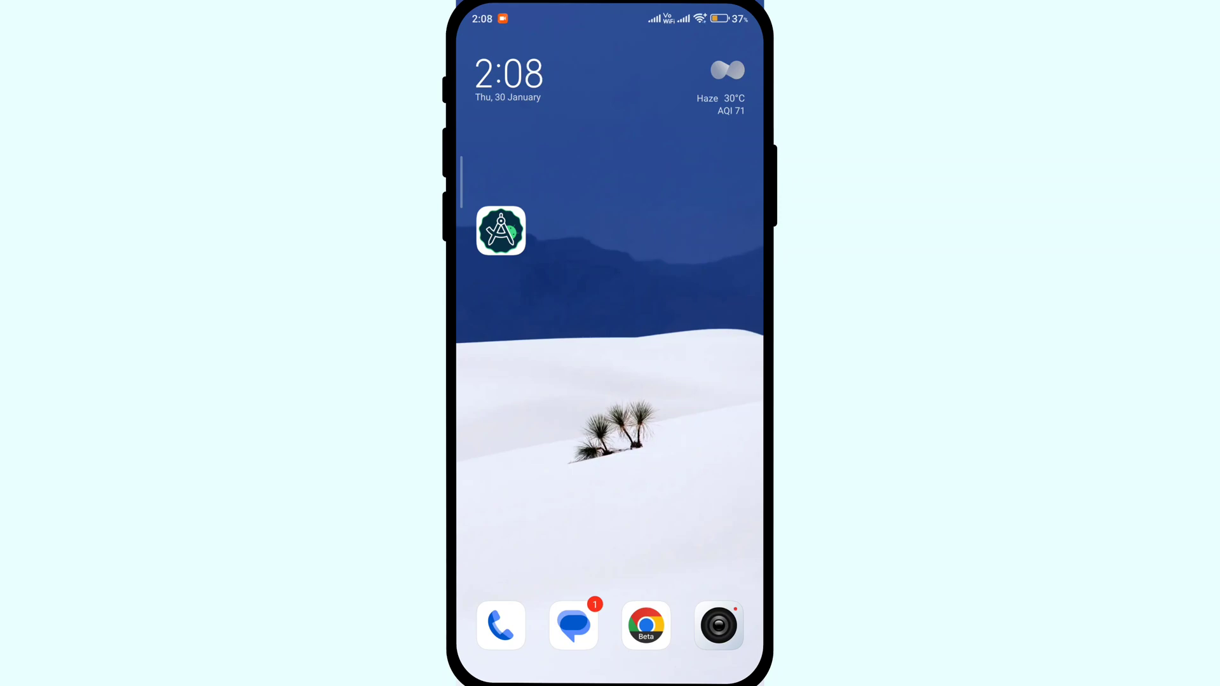
Launch APK Editor GM and search storage for the Hypic APK to edit
click(501, 230)
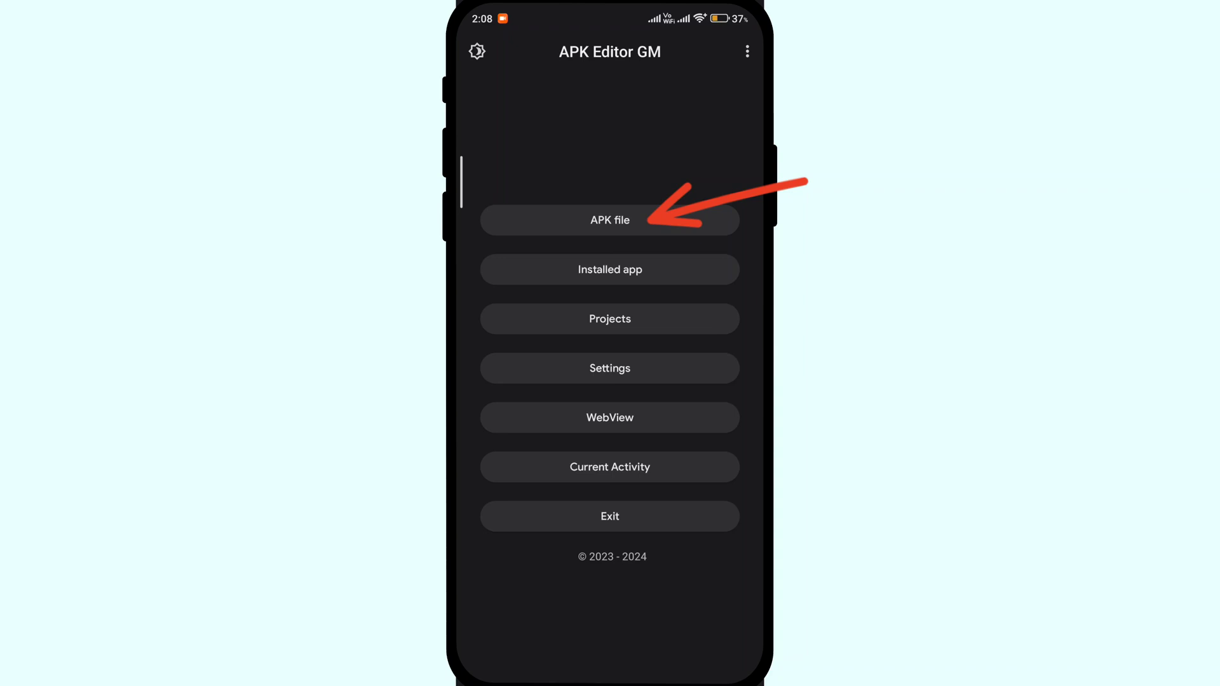
click(609, 220)
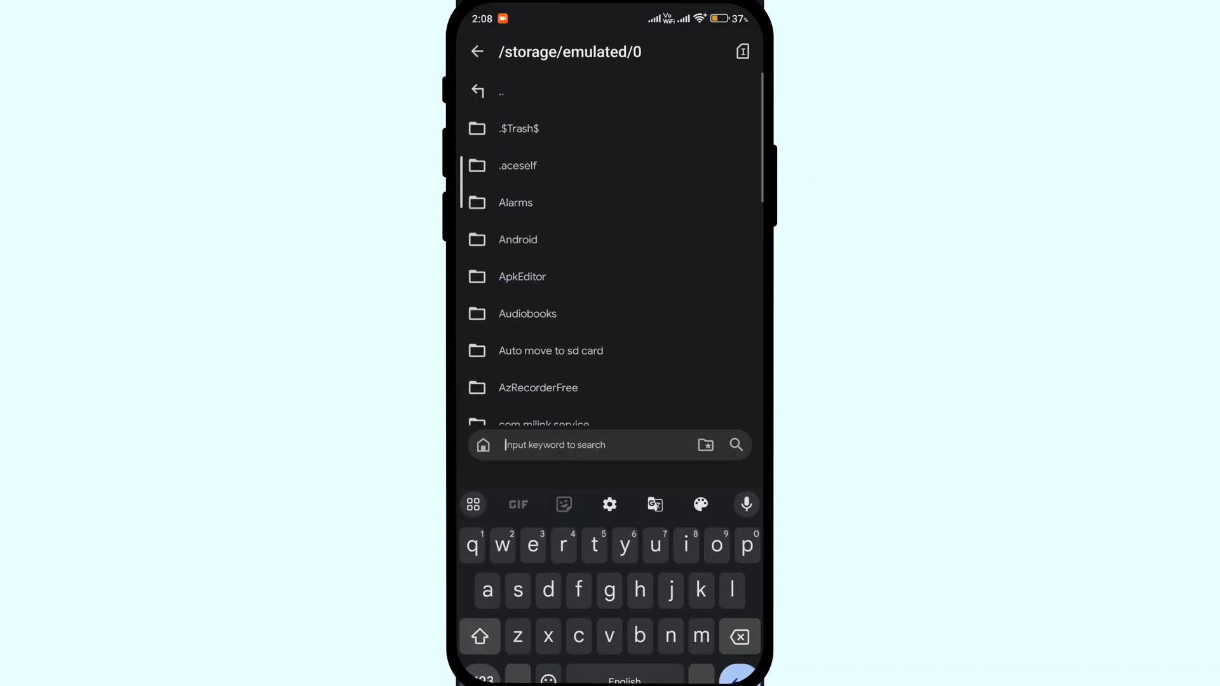
text(retiuc)
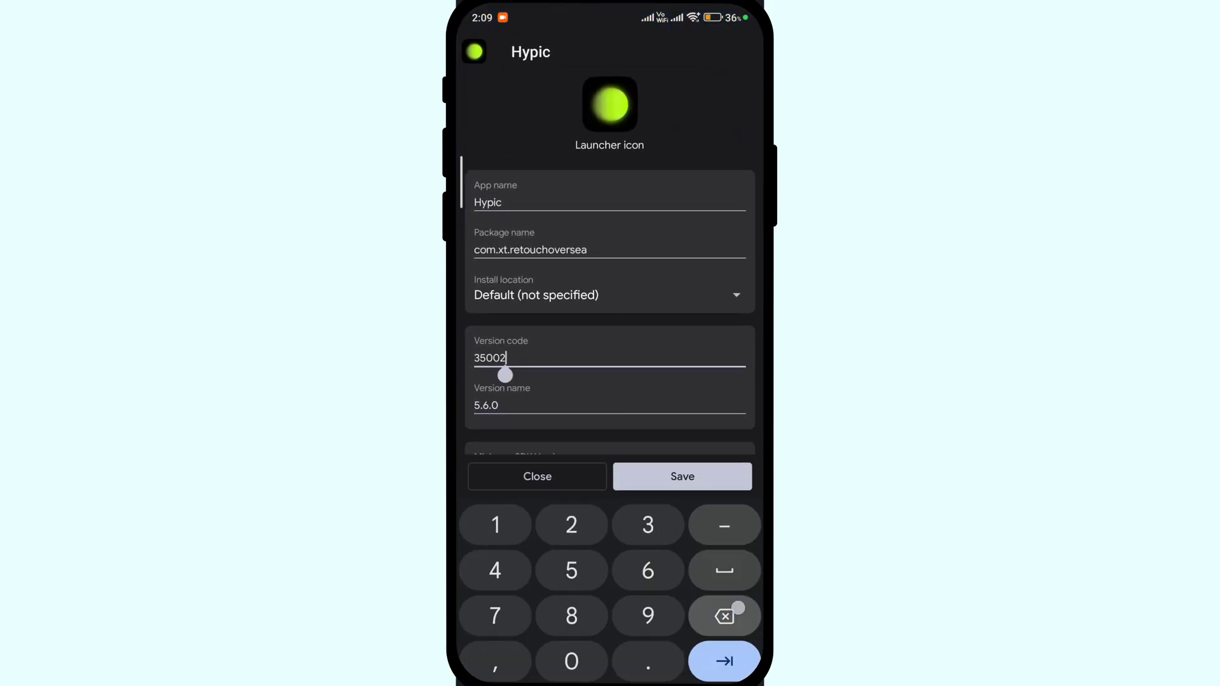
Set the version code to 56001, save Hypic_signed.apk and start installing it
click(723, 615)
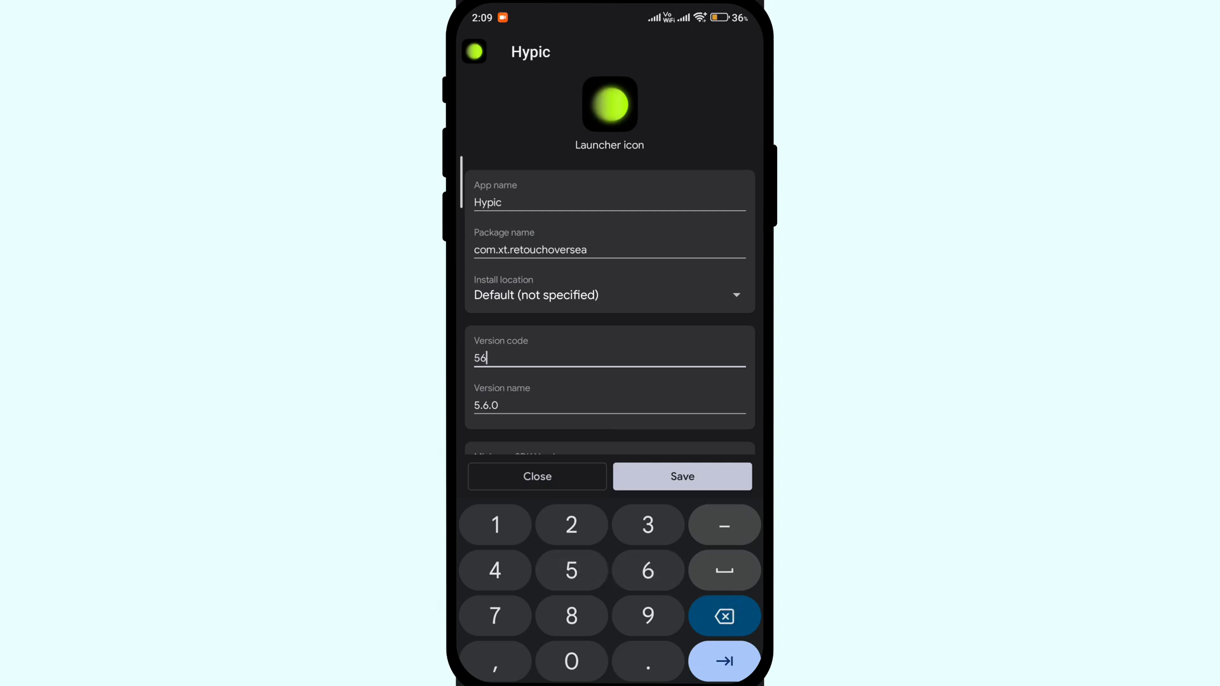
text(001)
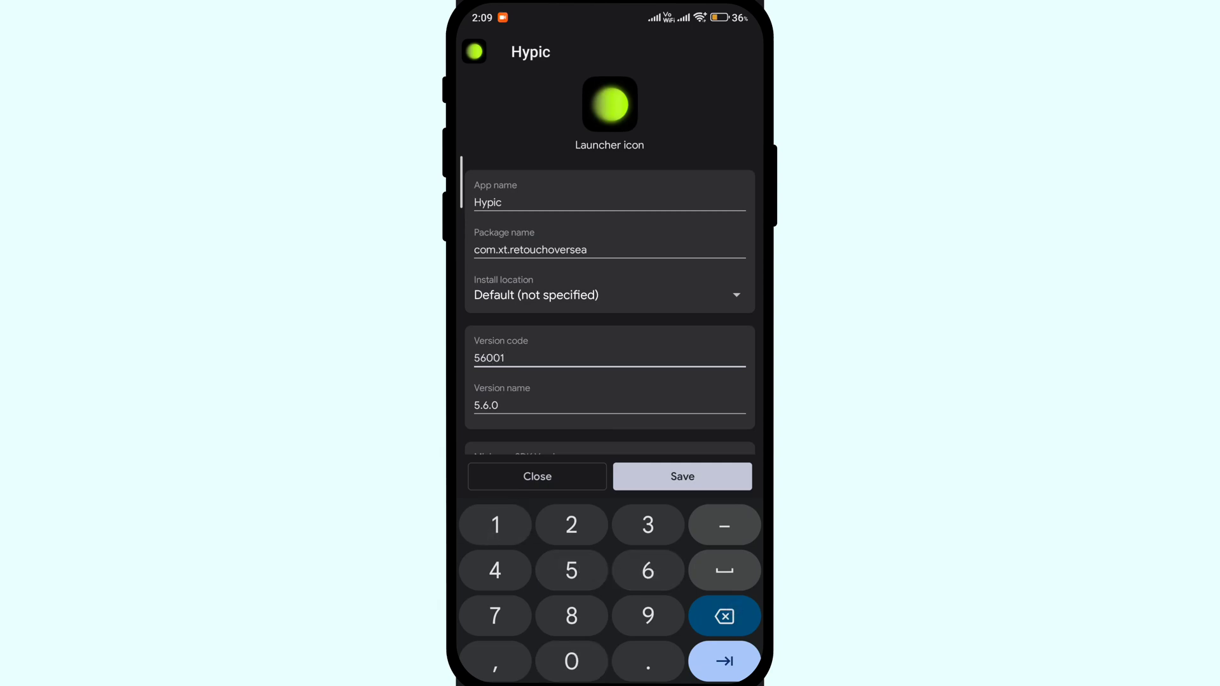
click(681, 476)
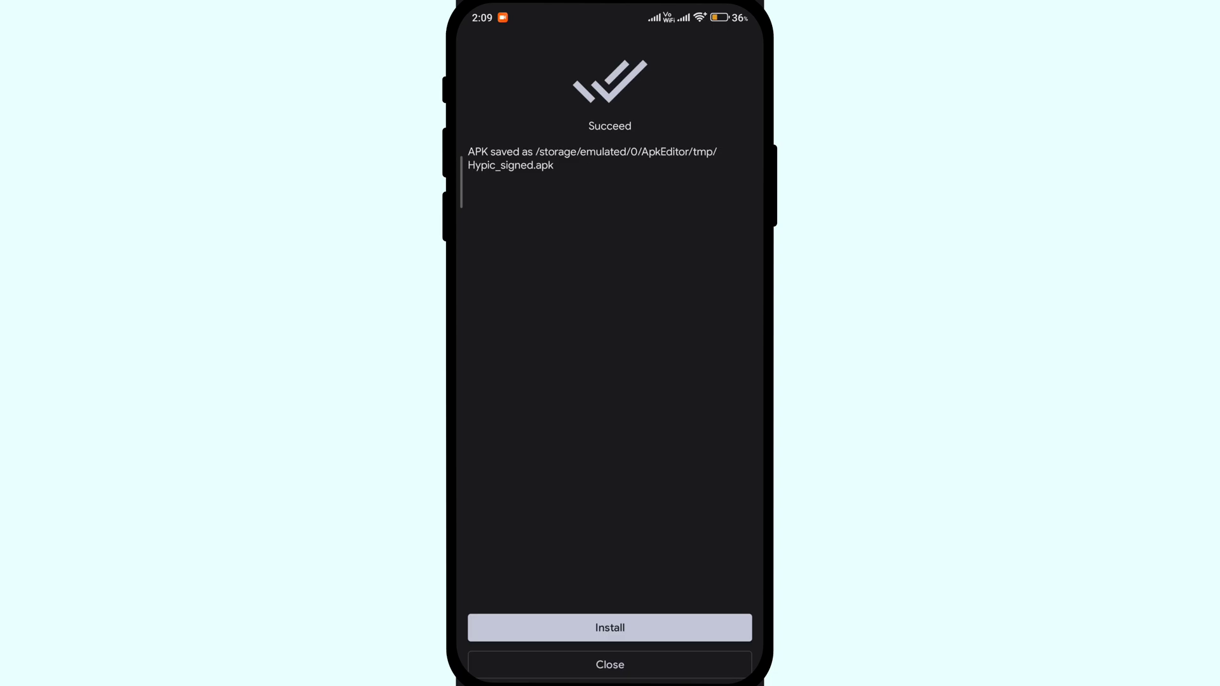
click(609, 626)
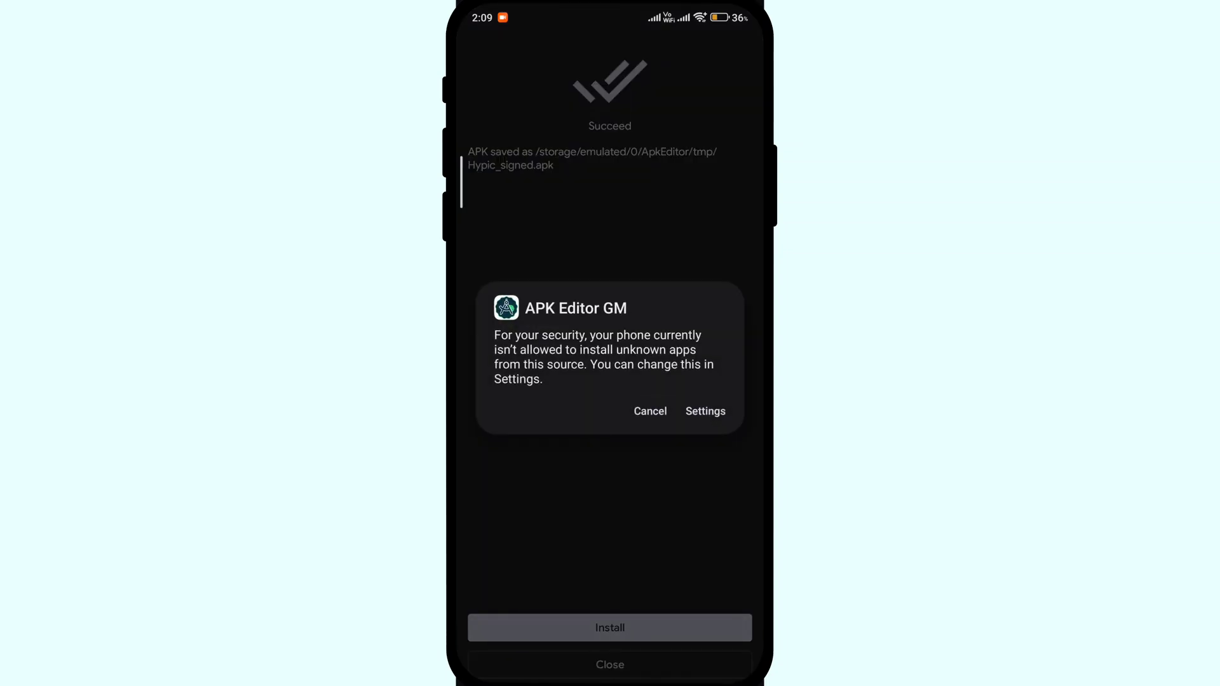
Allow installs from APK Editor GM despite the warning, then launch the installed Hypic app
click(703, 411)
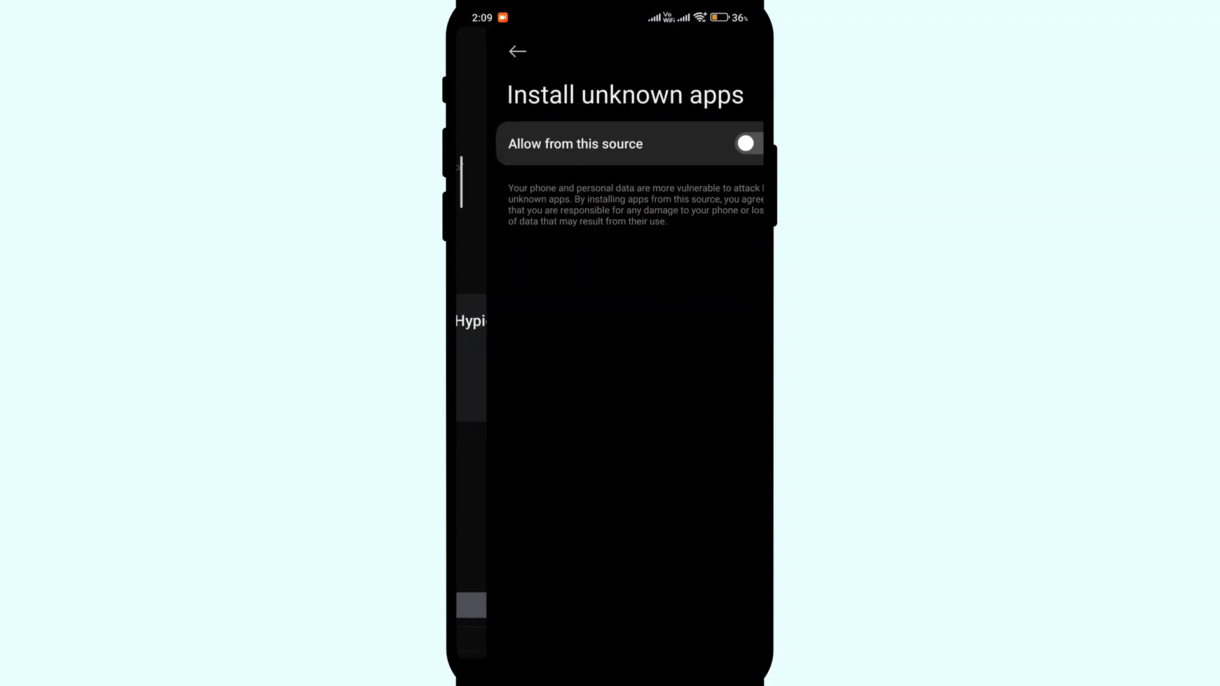
click(744, 144)
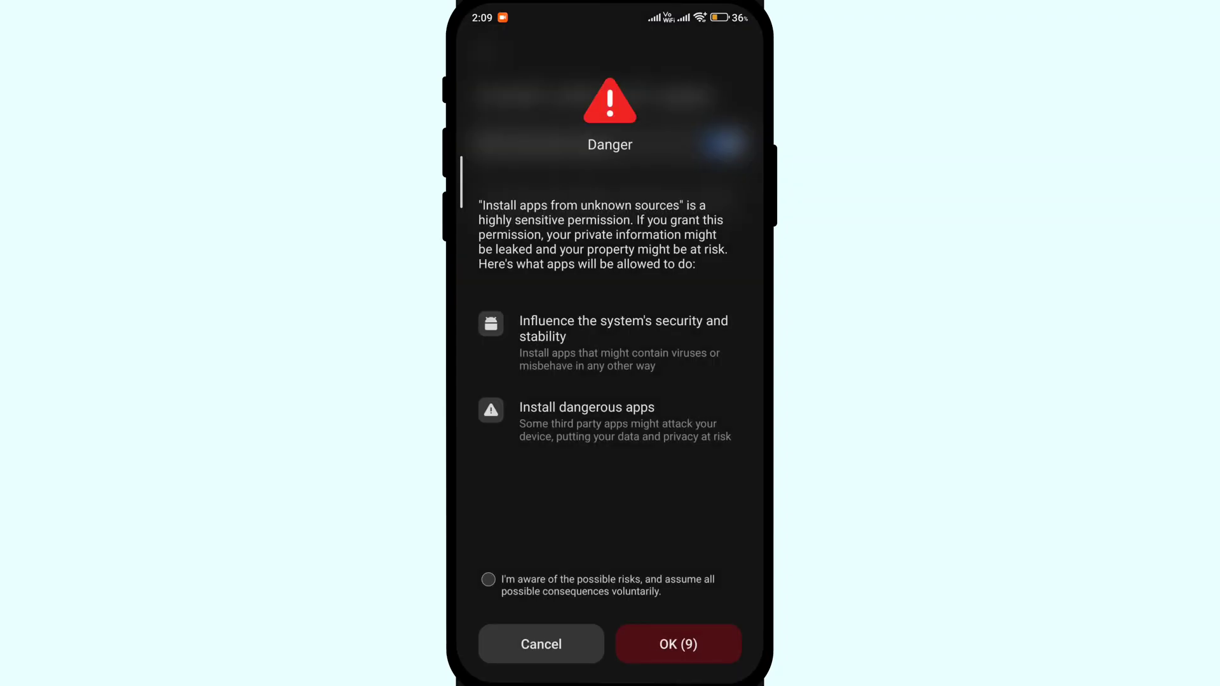
click(676, 645)
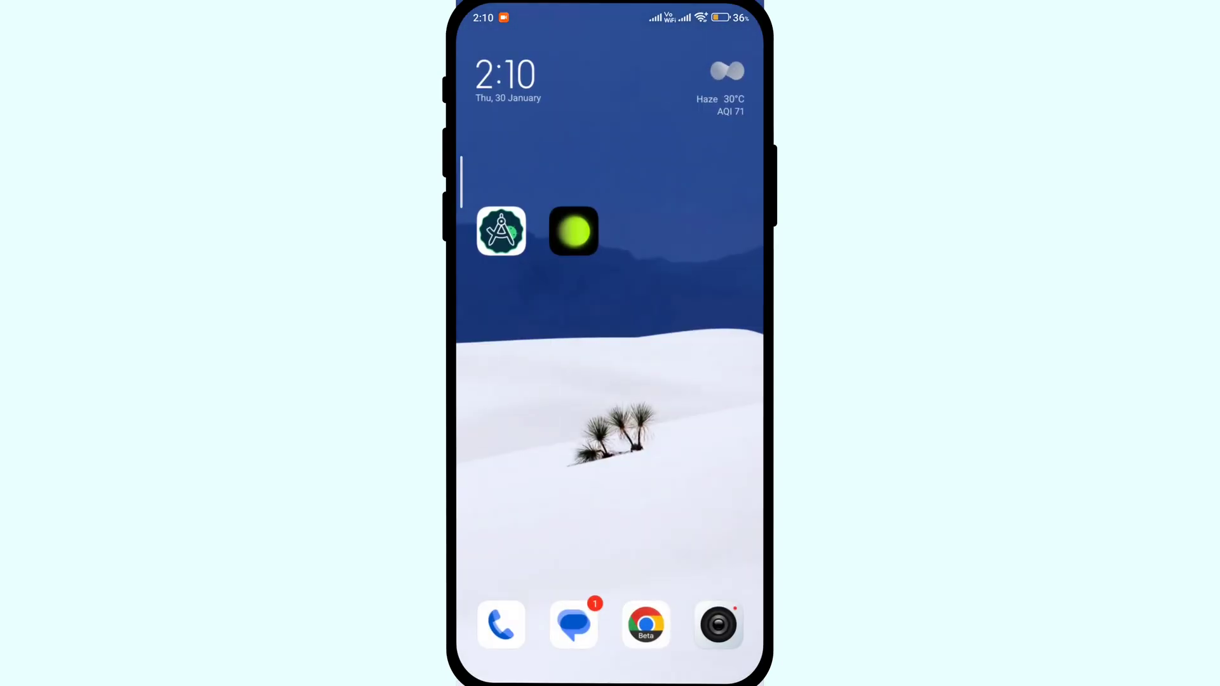
click(573, 231)
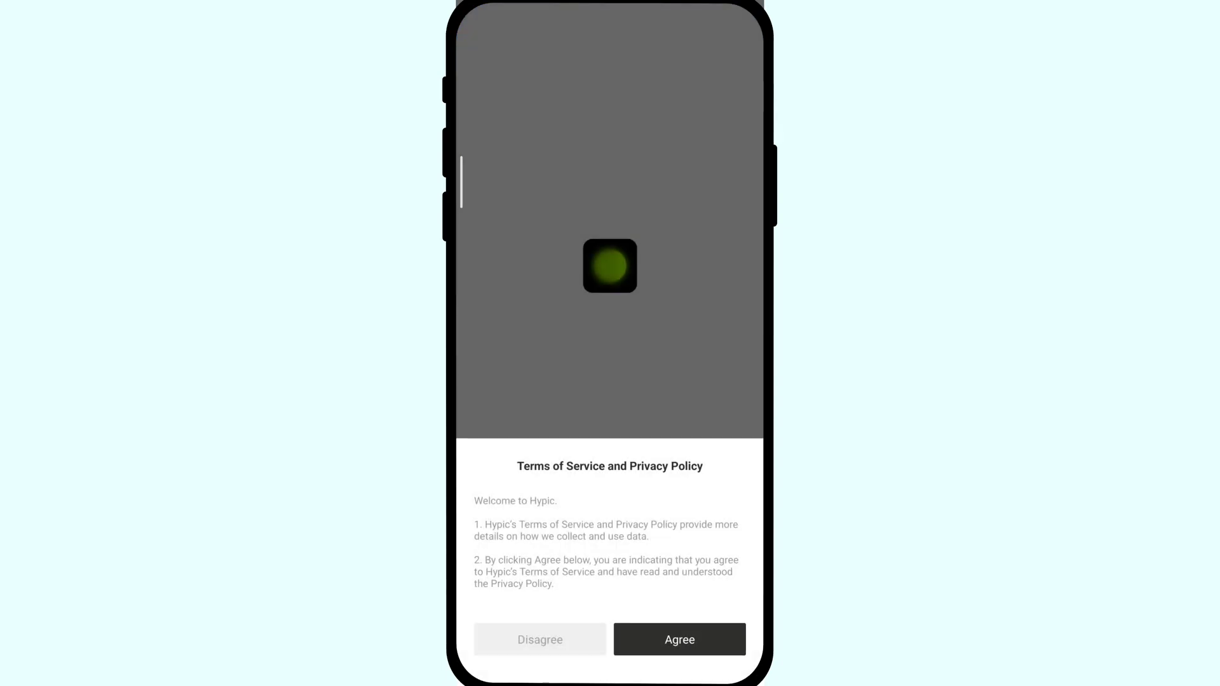